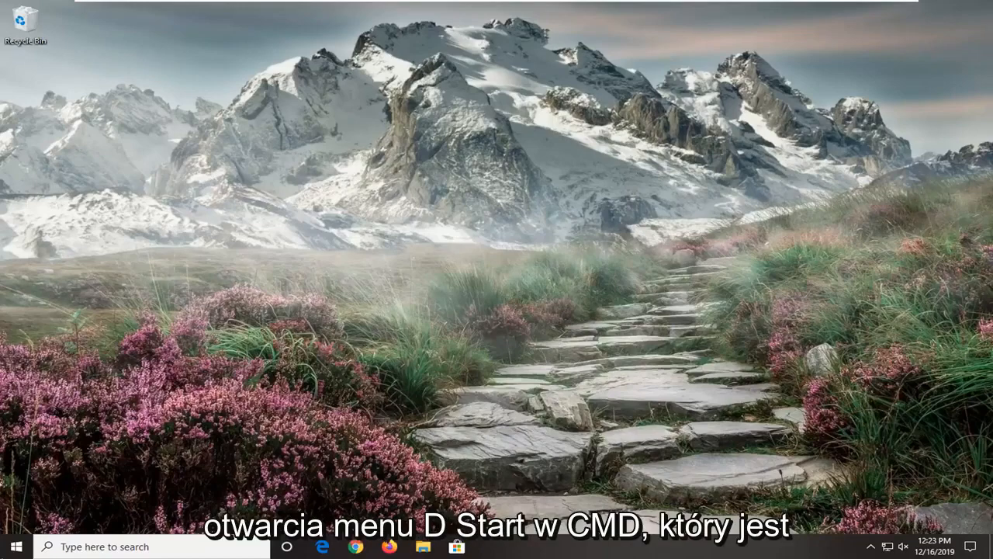
Step: Search Start for 'cmd' and bring up Command Prompt's launch options for an administrator run
left_click(12, 546)
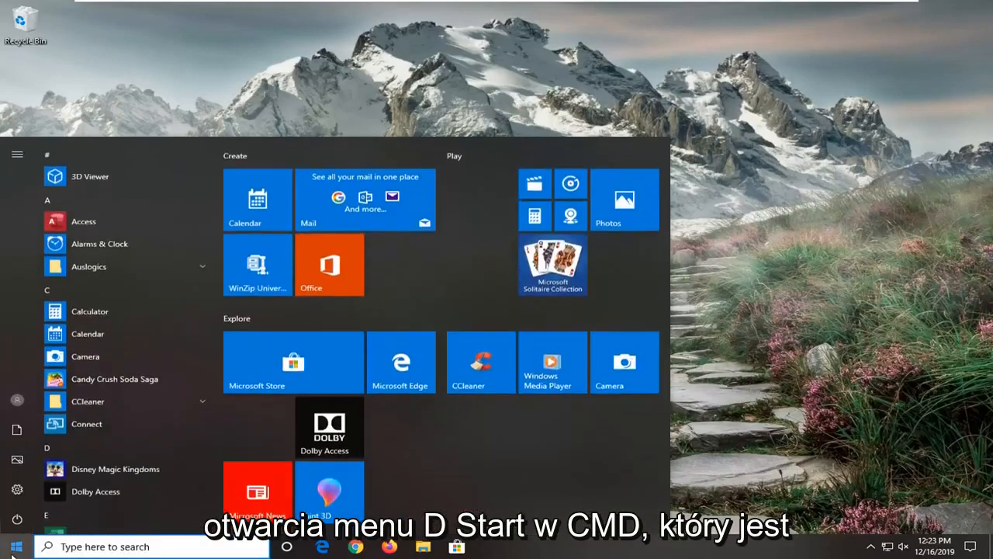
type("cmd")
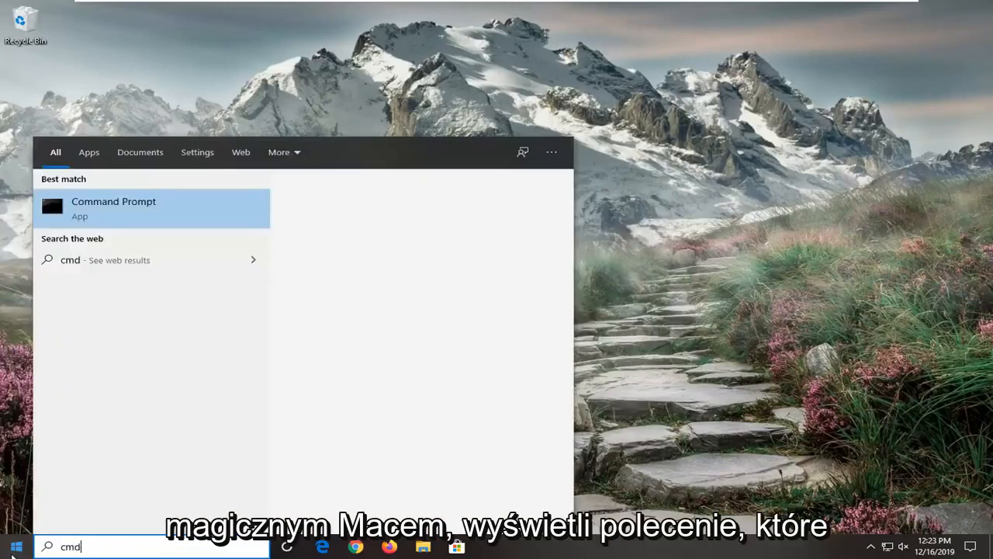
left_click(113, 208)
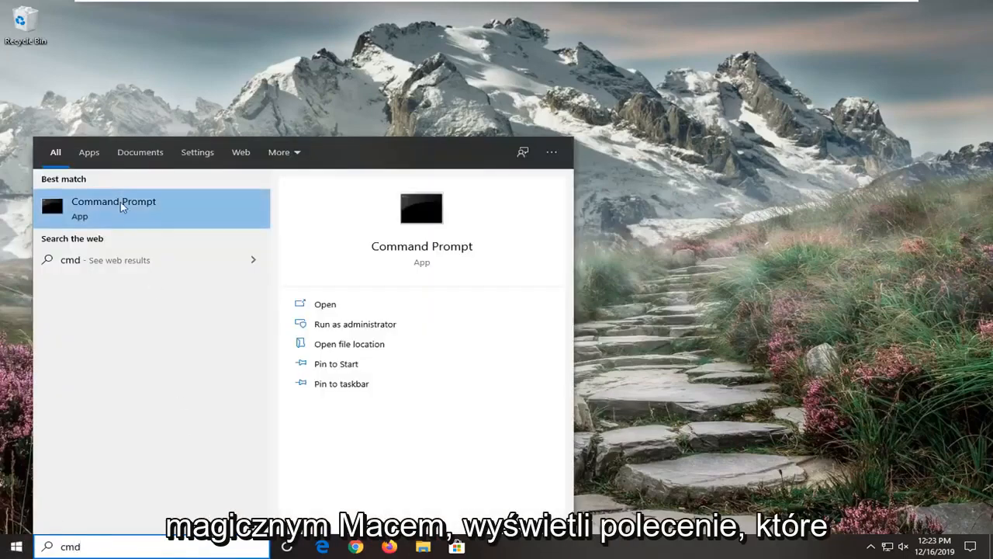
right_click(113, 202)
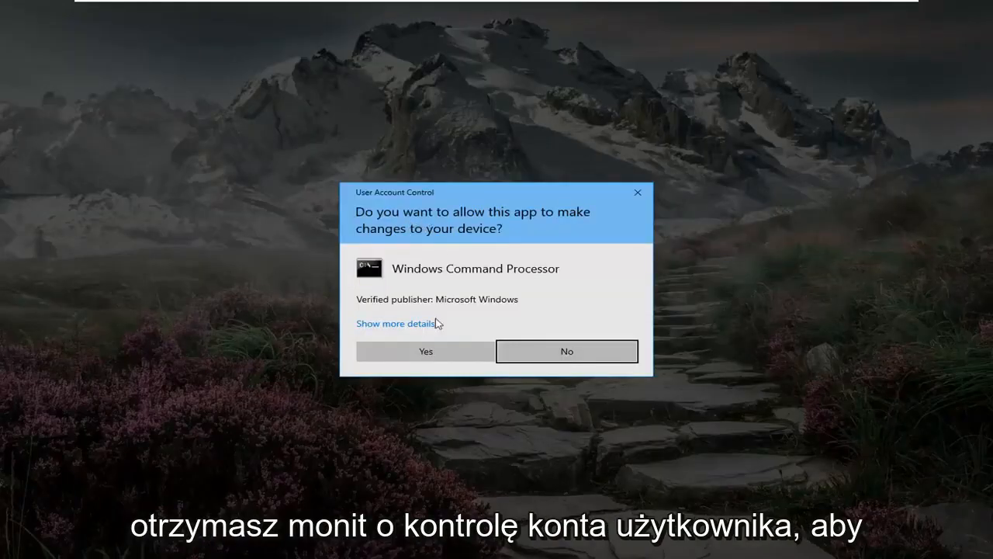
Step: Approve the UAC prompt and run 'reagentc /enable' to enable the recovery environment
left_click(426, 351)
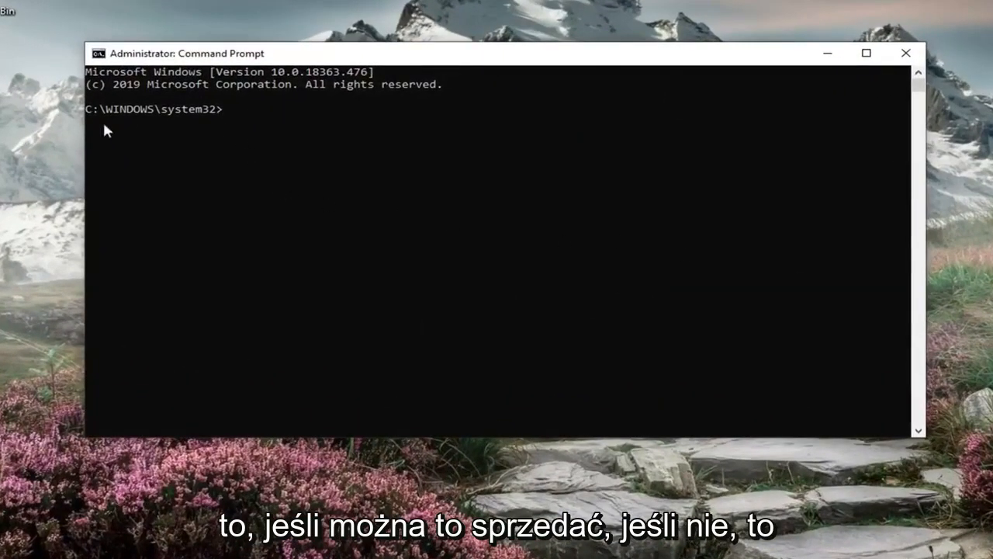
mouse_move(240, 143)
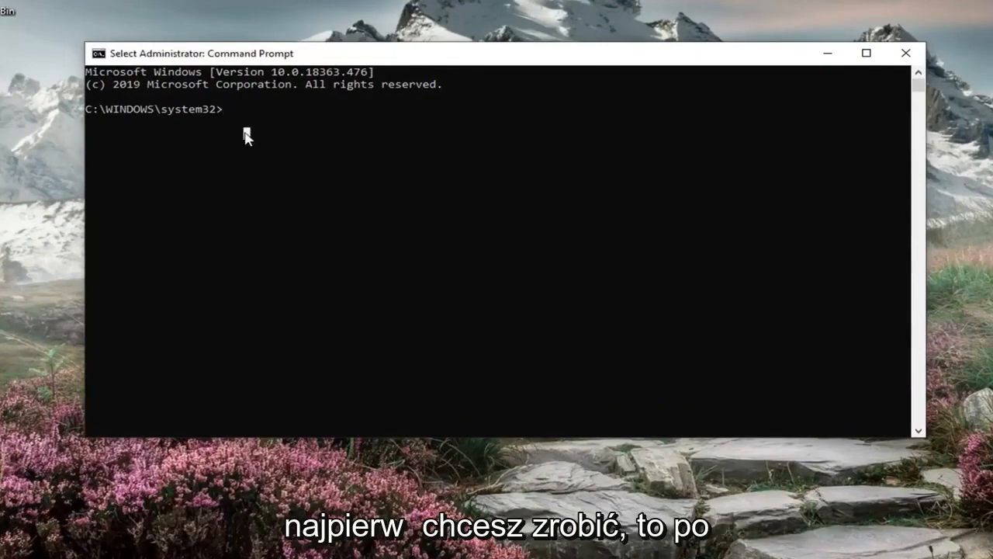
type("re")
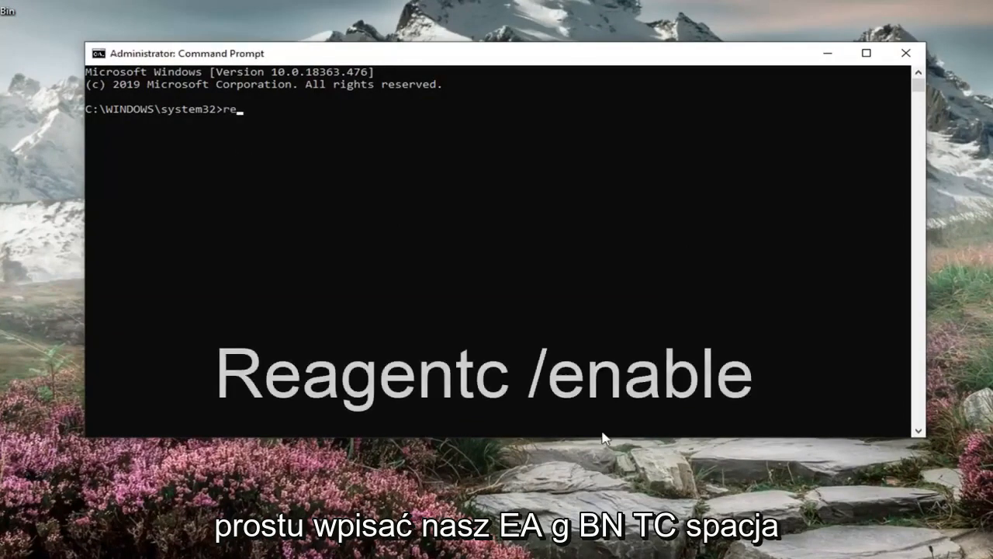
type("ag")
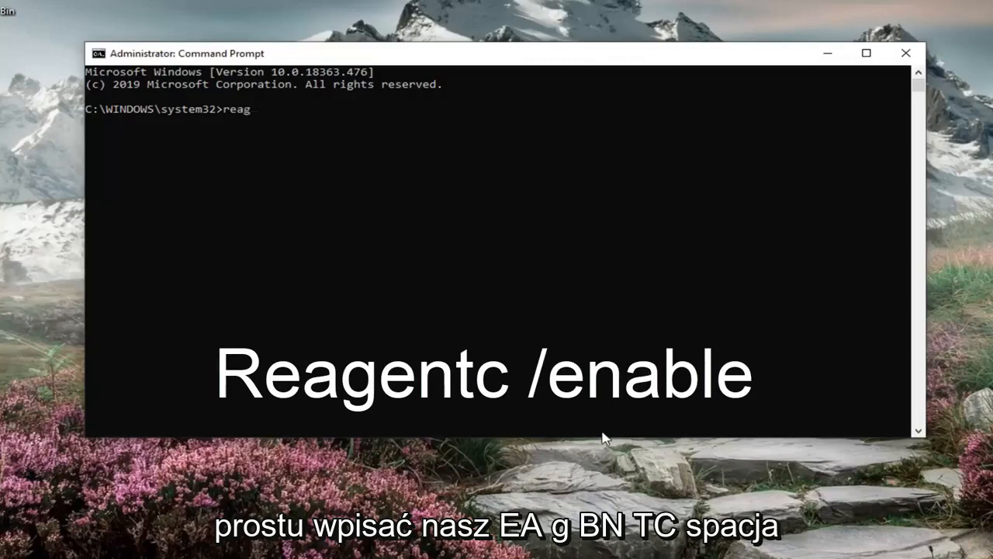
type("entc")
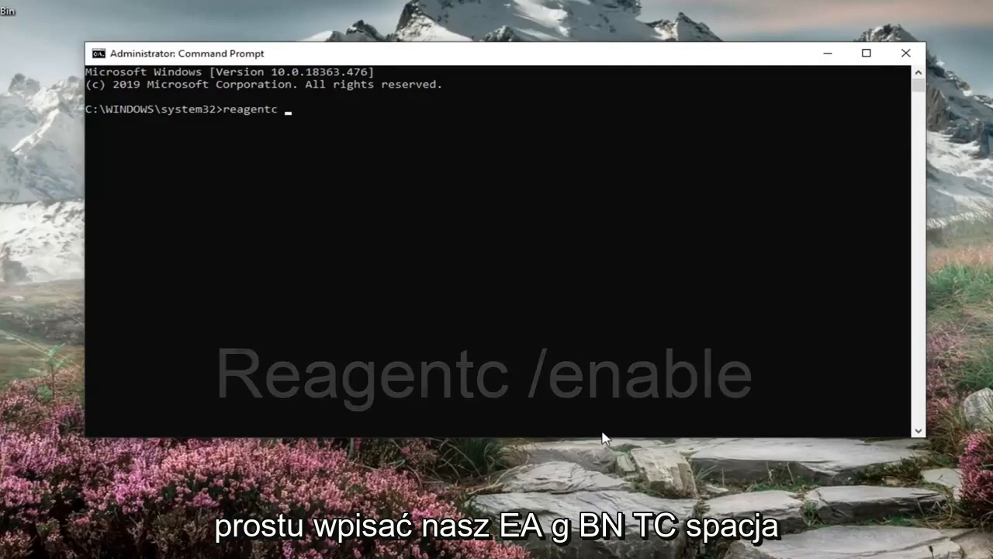
type("/enable")
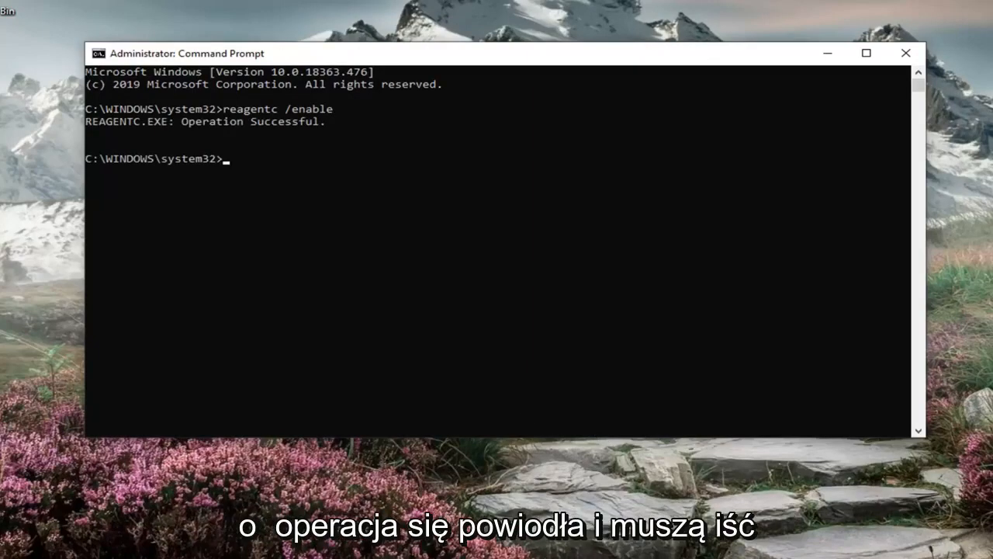
mouse_move(204, 180)
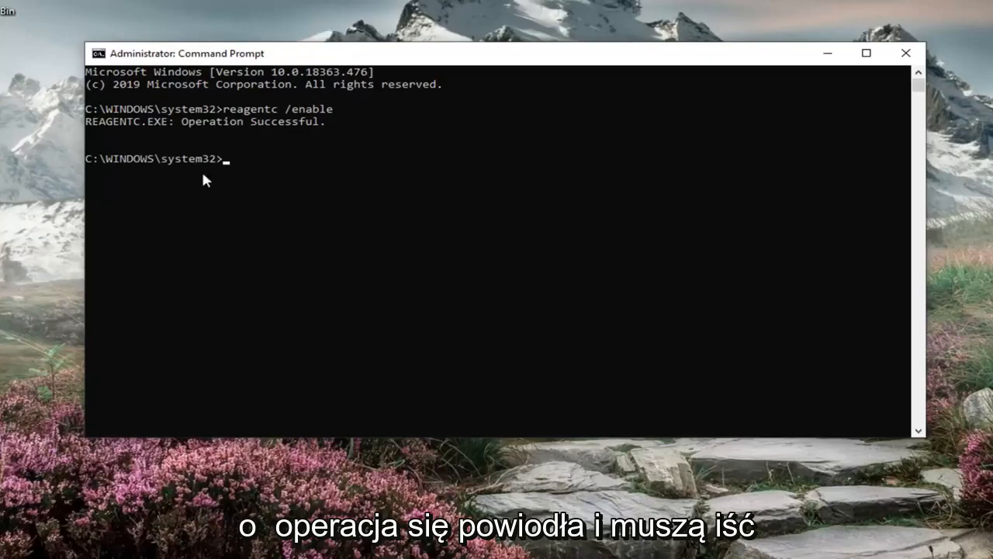
mouse_move(245, 174)
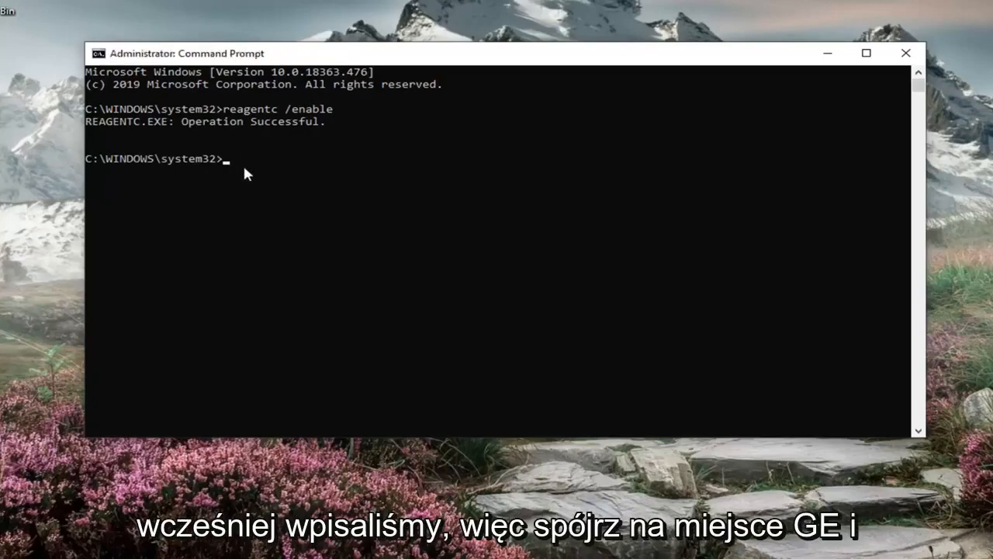
Step: Run 'reagentc /info' to confirm Windows RE is Enabled, then leave the Command Prompt
type("reagentc /")
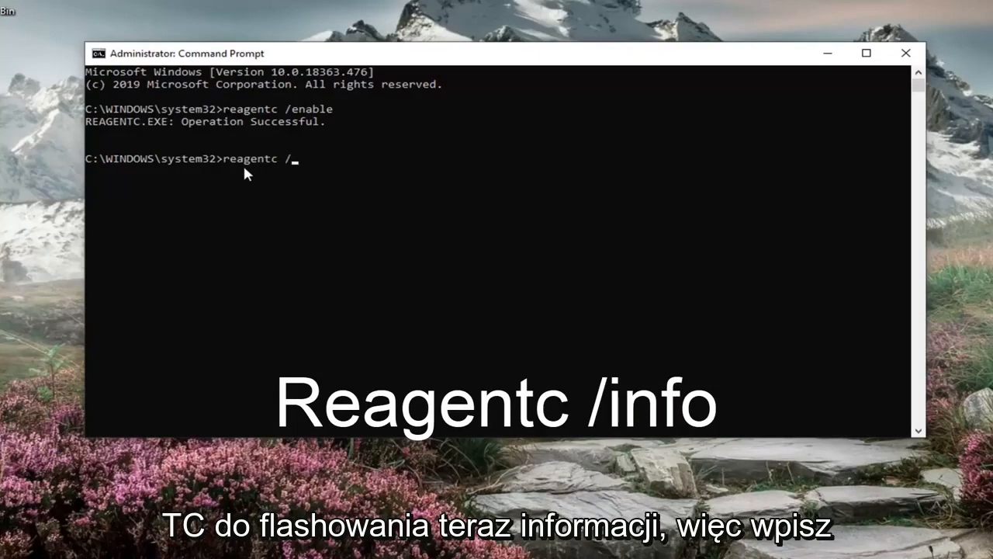
type("info")
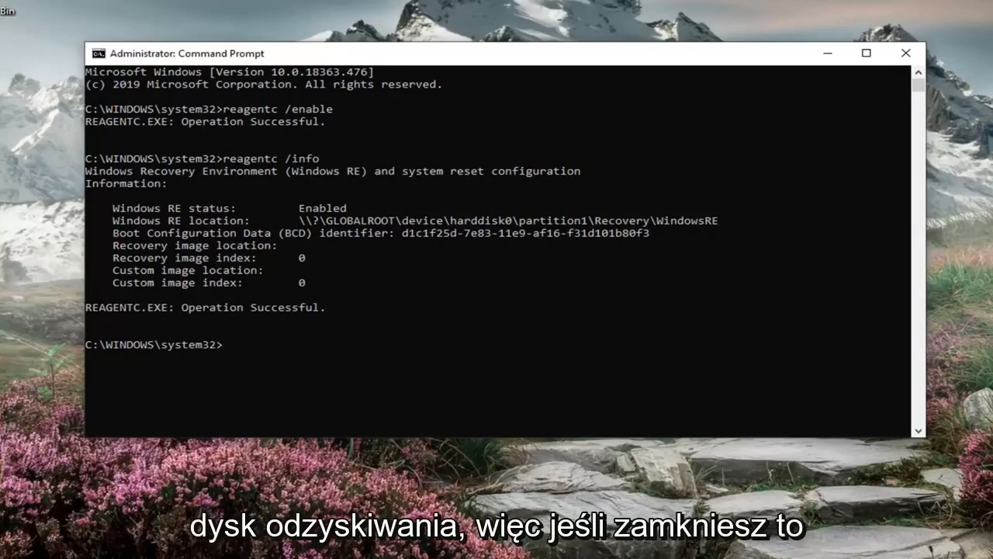
left_click(15, 546)
type("recovery")
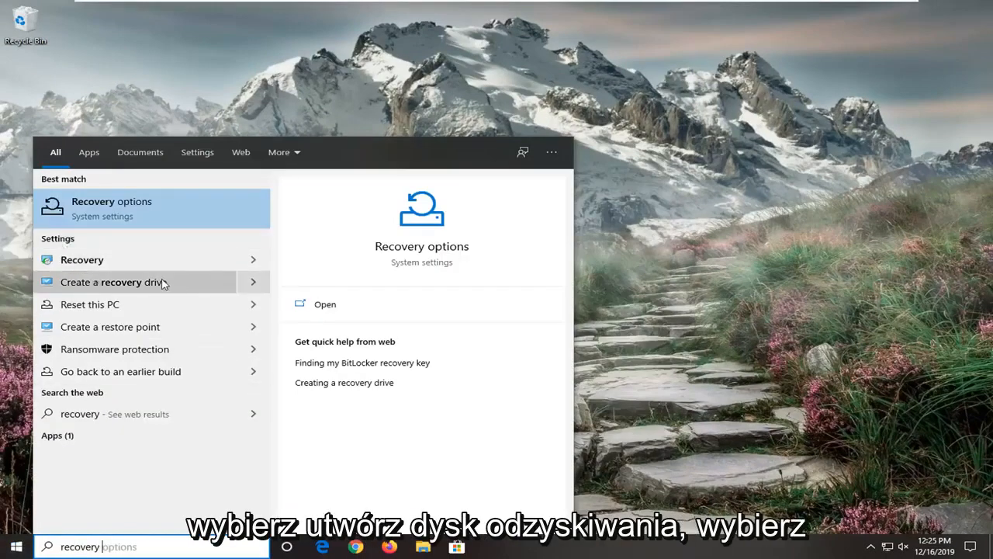
Step: Launch 'Create a recovery drive' from the search results and approve its UAC prompt
left_click(110, 282)
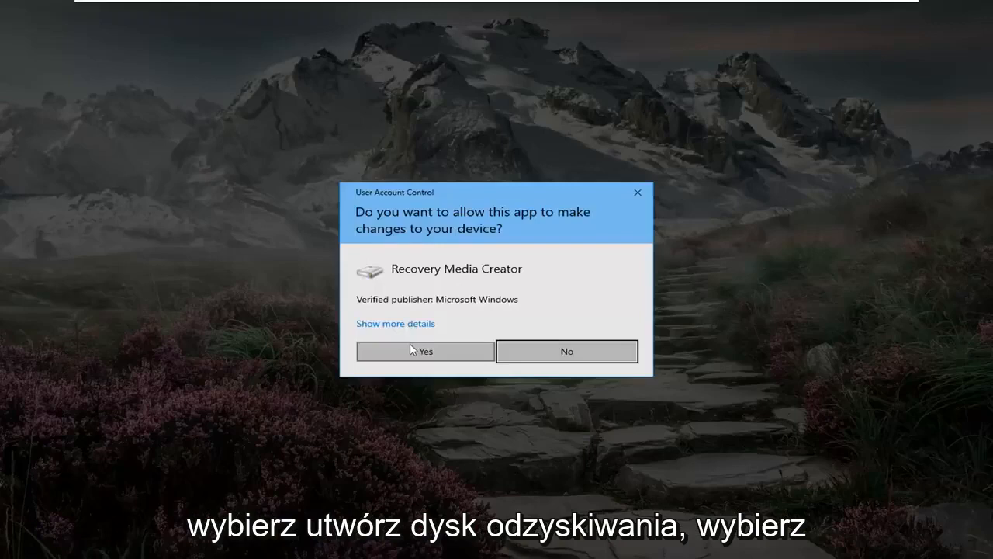
left_click(426, 351)
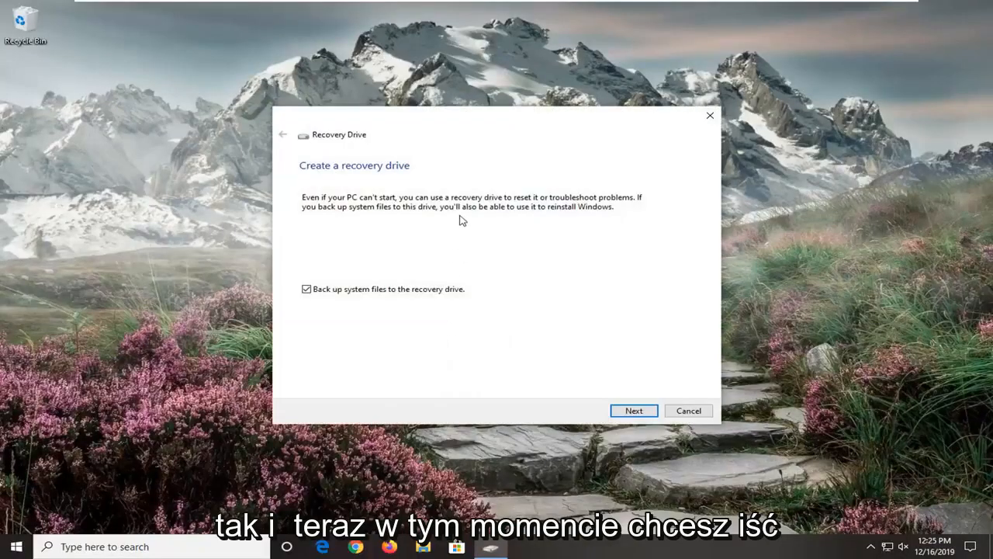
mouse_move(504, 353)
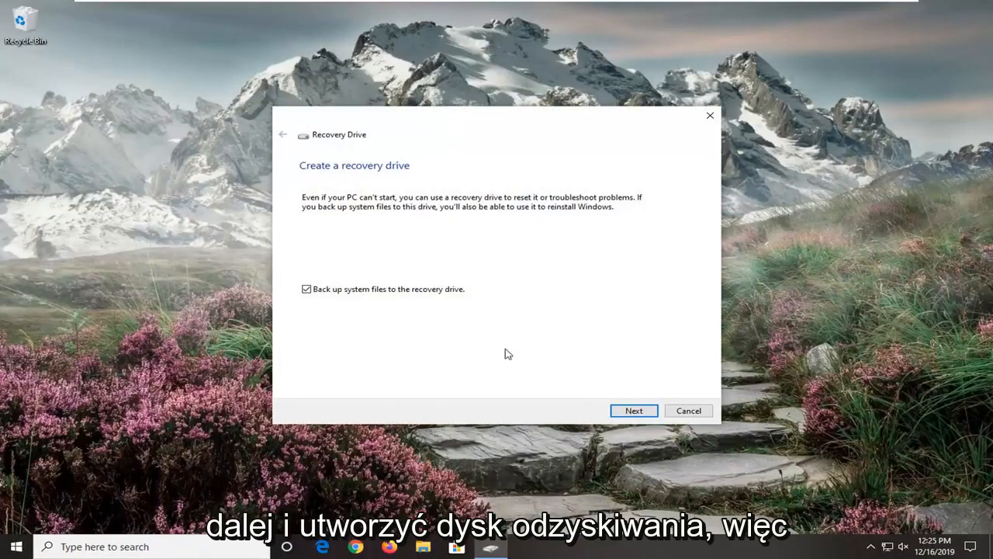
Step: Continue the Recovery Drive wizard with 'Back up system files' left checked
left_click(634, 410)
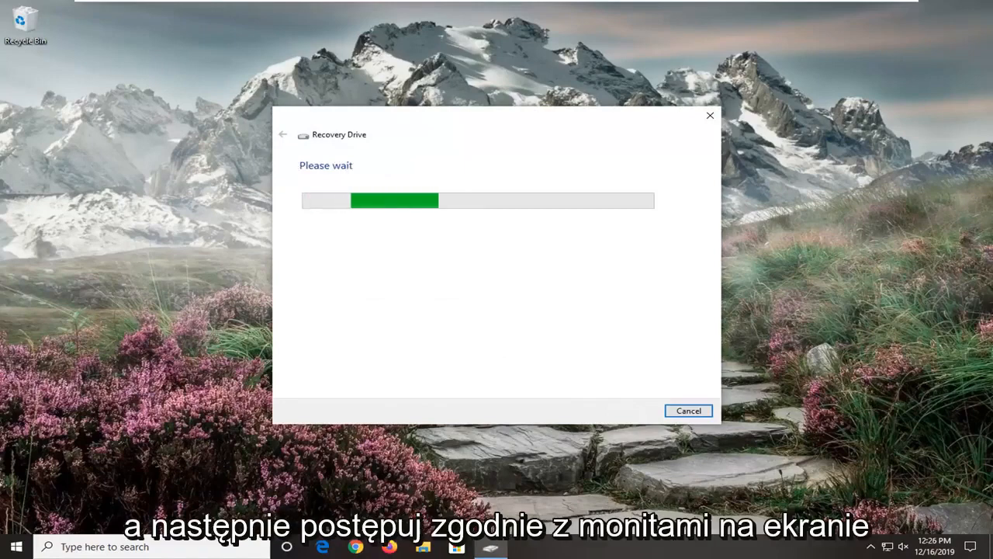